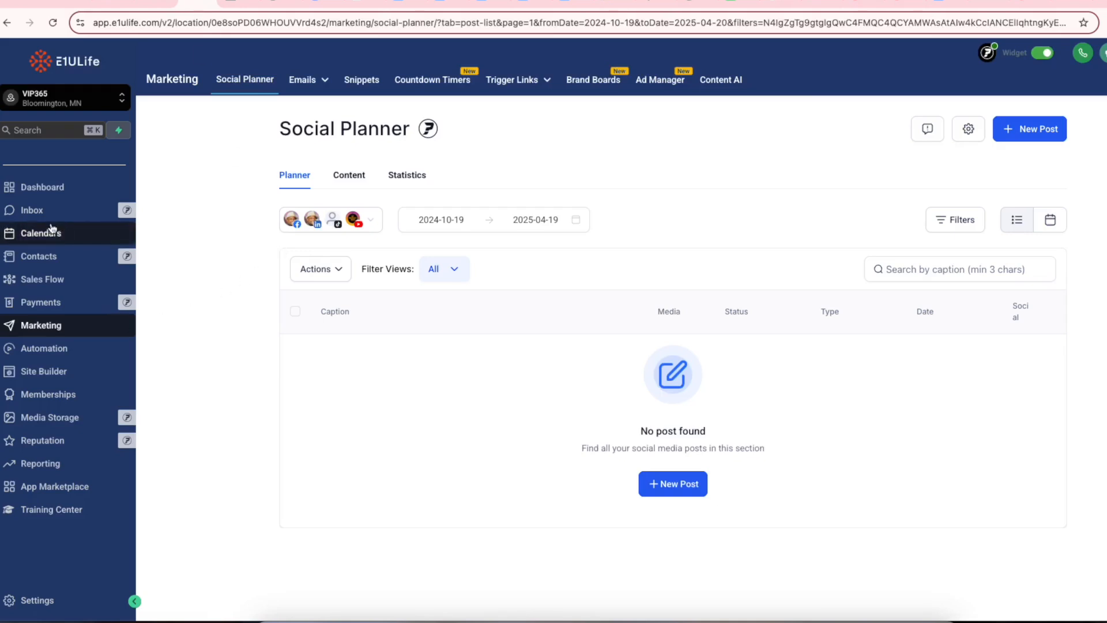
mouse_move(52, 196)
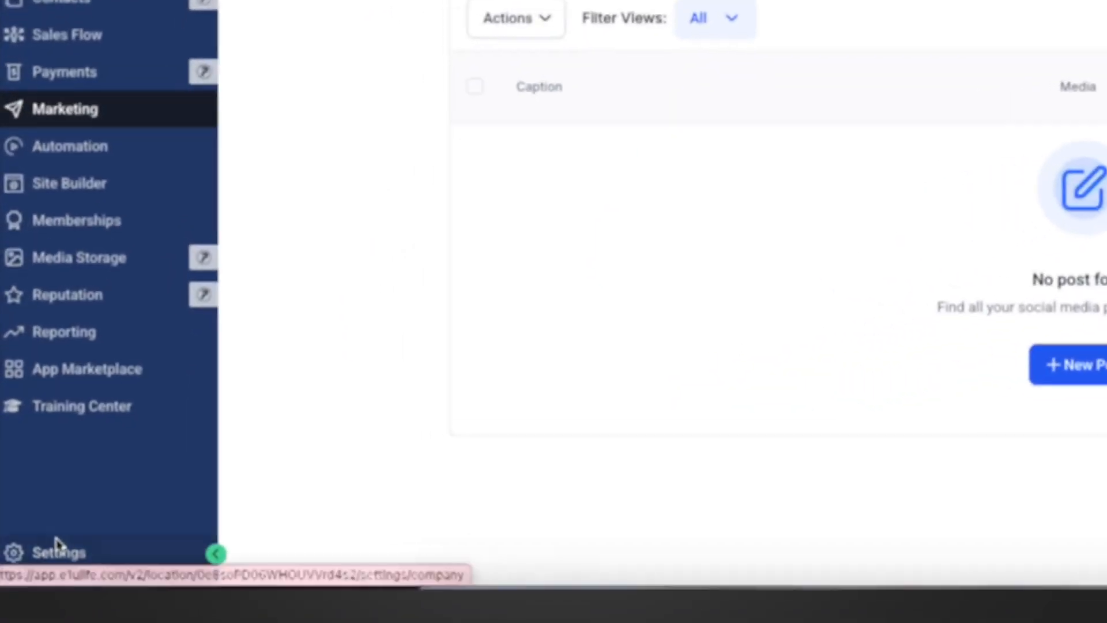
- Review the VIP365 business profile: logo, legal name, Bloomington address, time zone and language
left_click(56, 553)
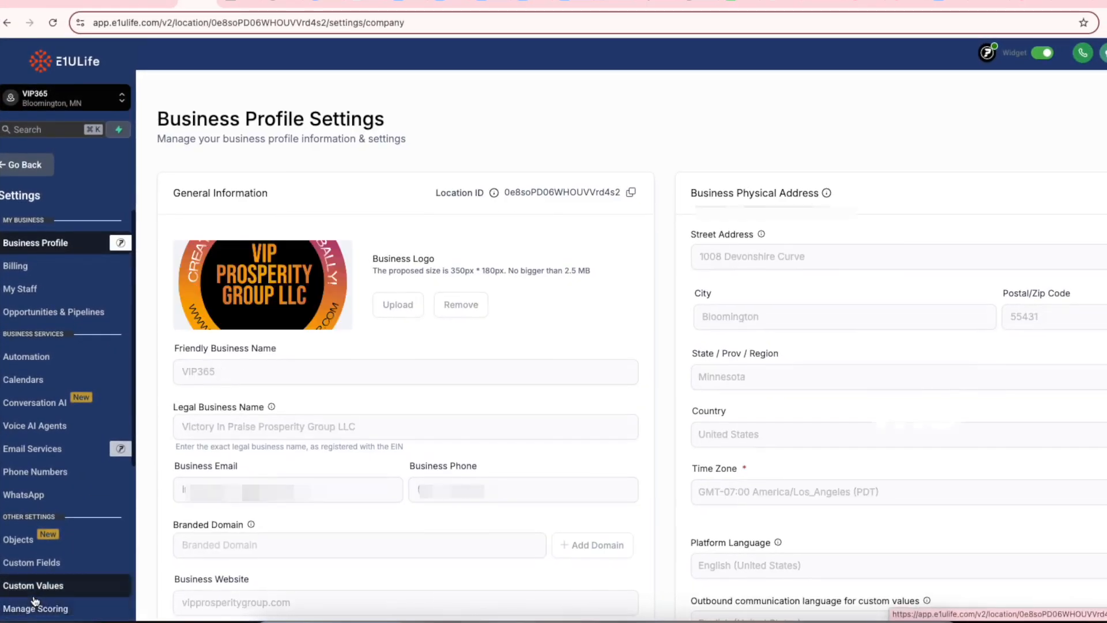
scroll("down", 3)
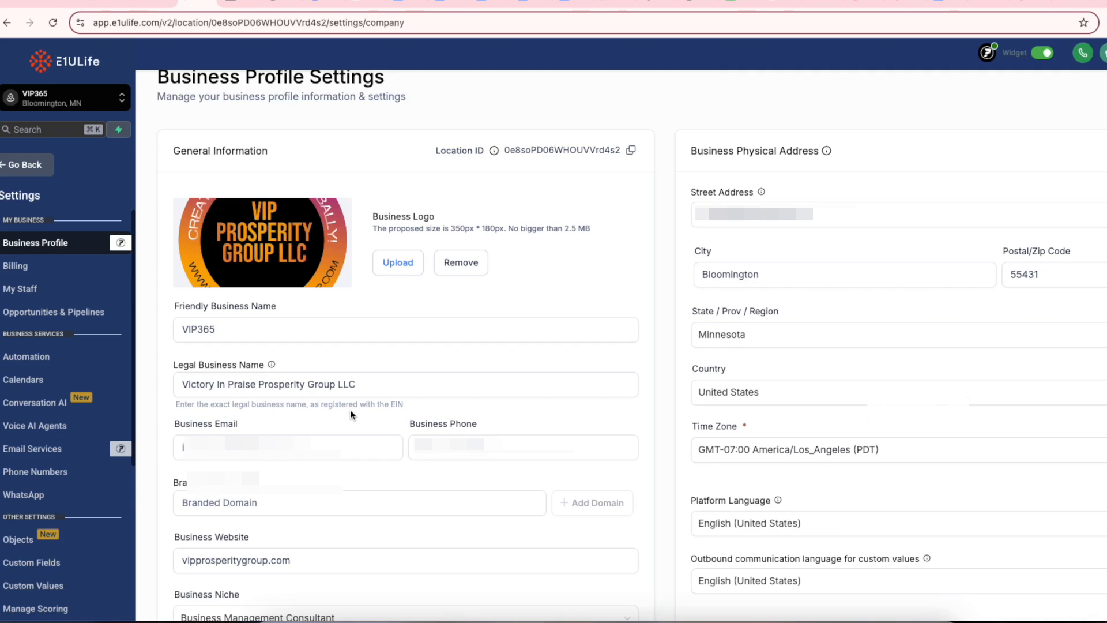
mouse_move(714, 361)
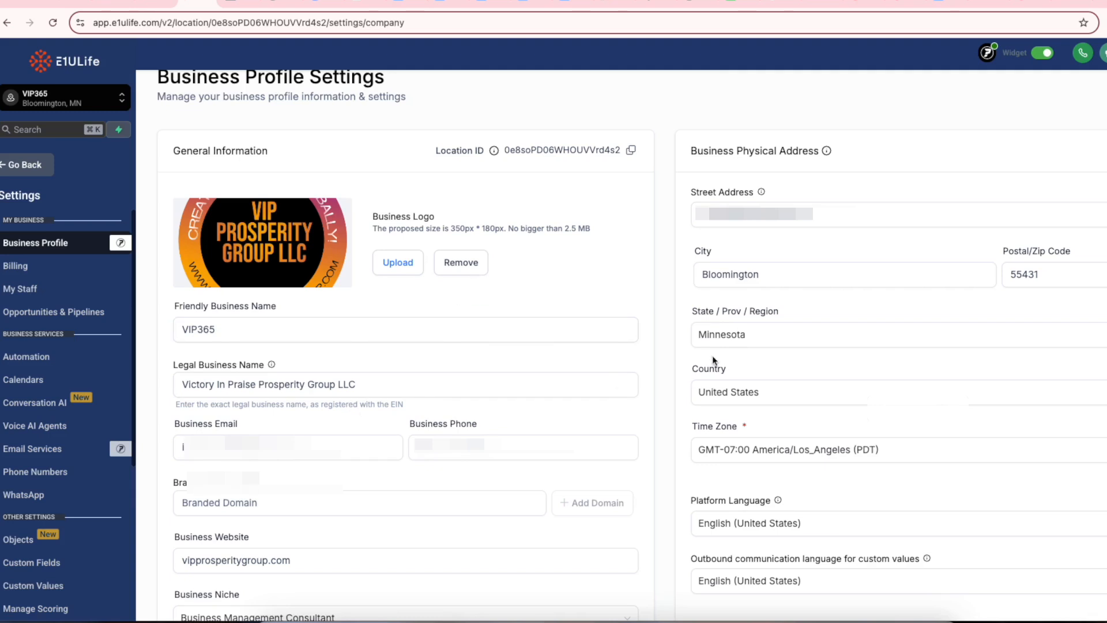
scroll("down", 3)
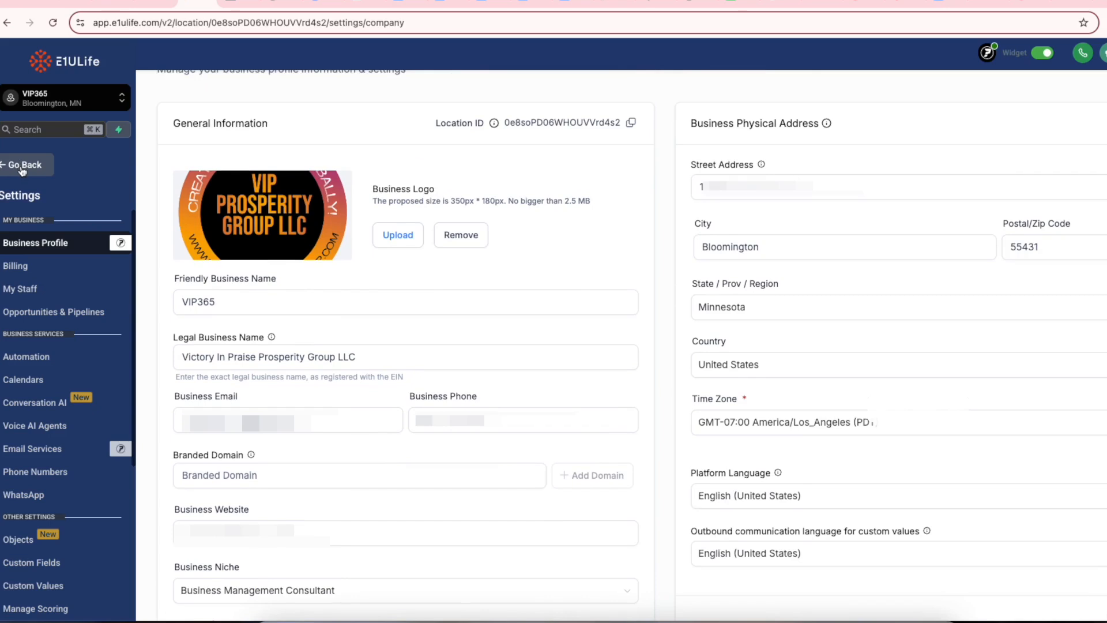
mouse_move(18, 439)
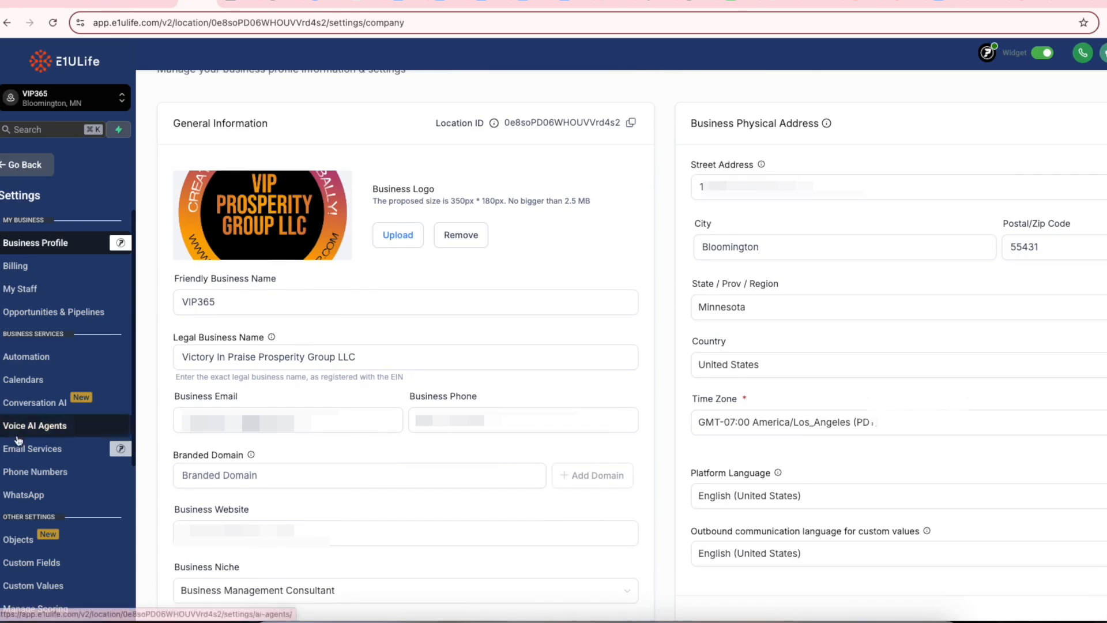
- Review Email Services with LeadConnector Email System as the default SMTP provider
left_click(32, 449)
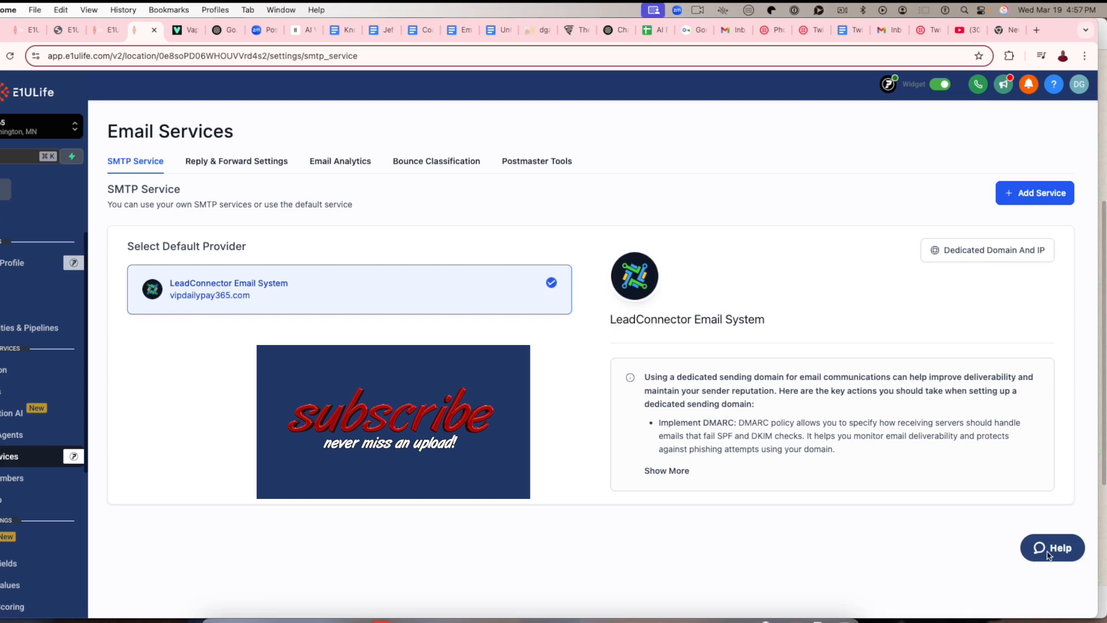
mouse_move(1052, 556)
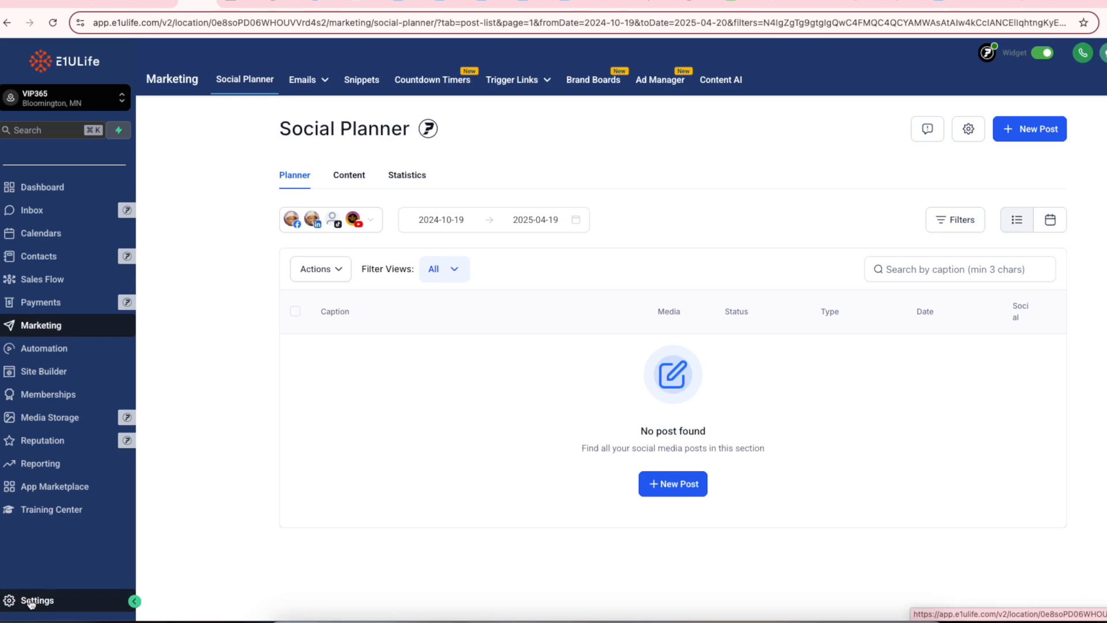
- Return to the account settings showing the VIP365 business profile details
left_click(32, 601)
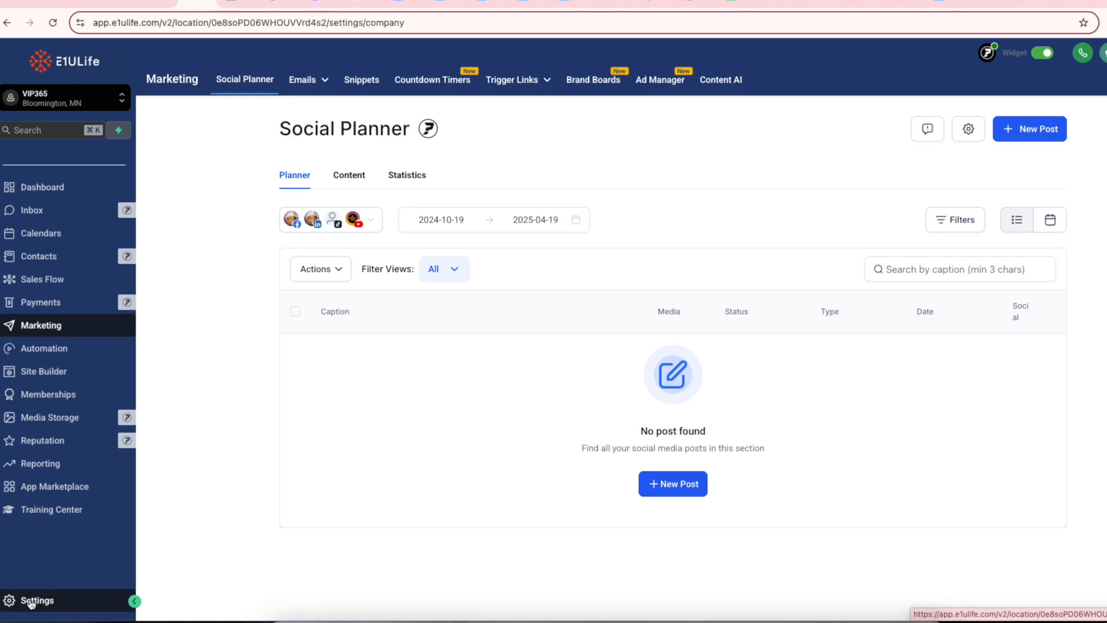
left_click(34, 599)
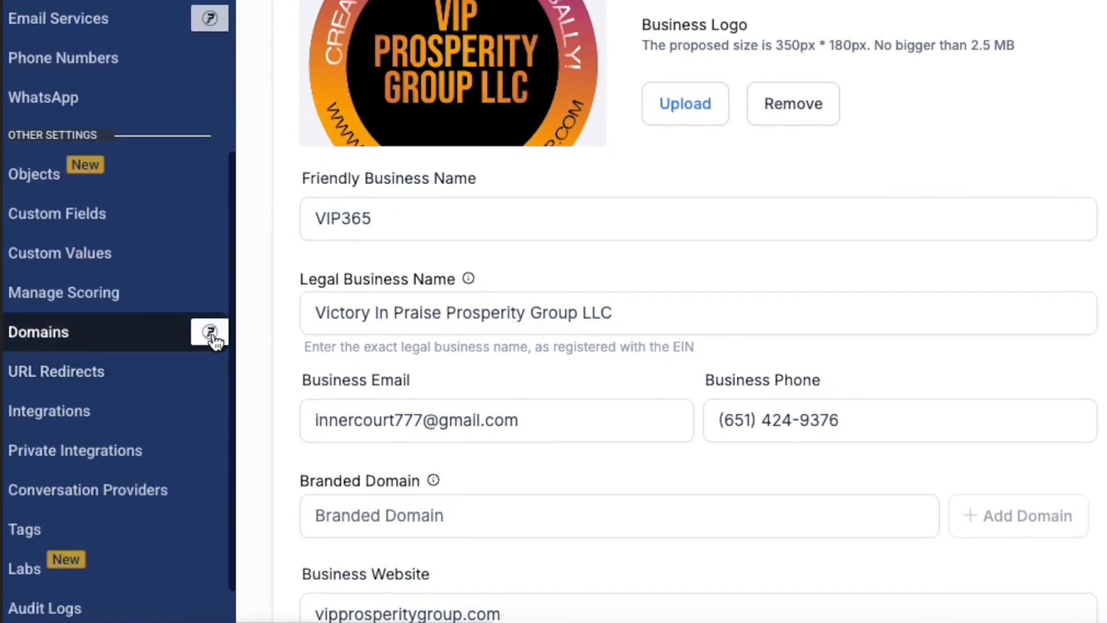
mouse_move(52, 338)
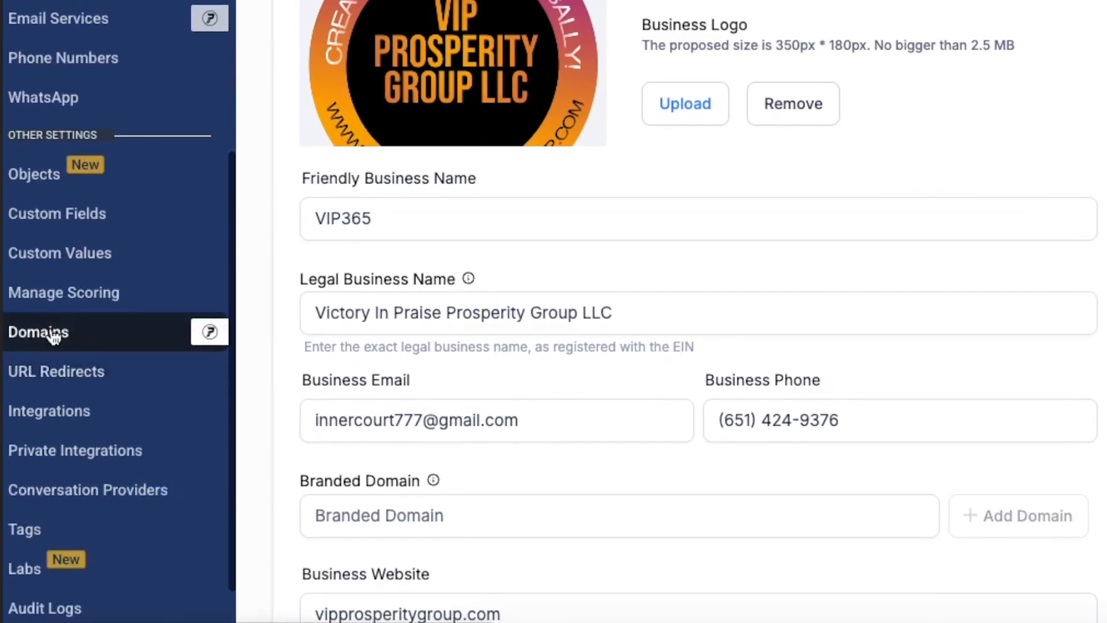
- Review the four connected domains, then the AI Profit System funnel folder
left_click(39, 332)
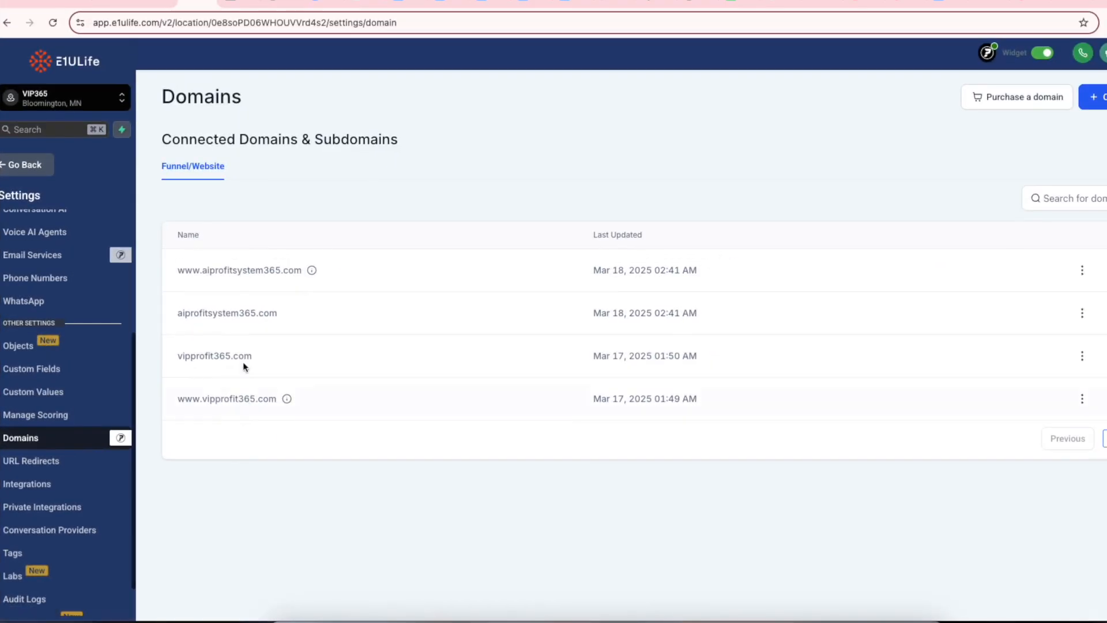
mouse_move(251, 291)
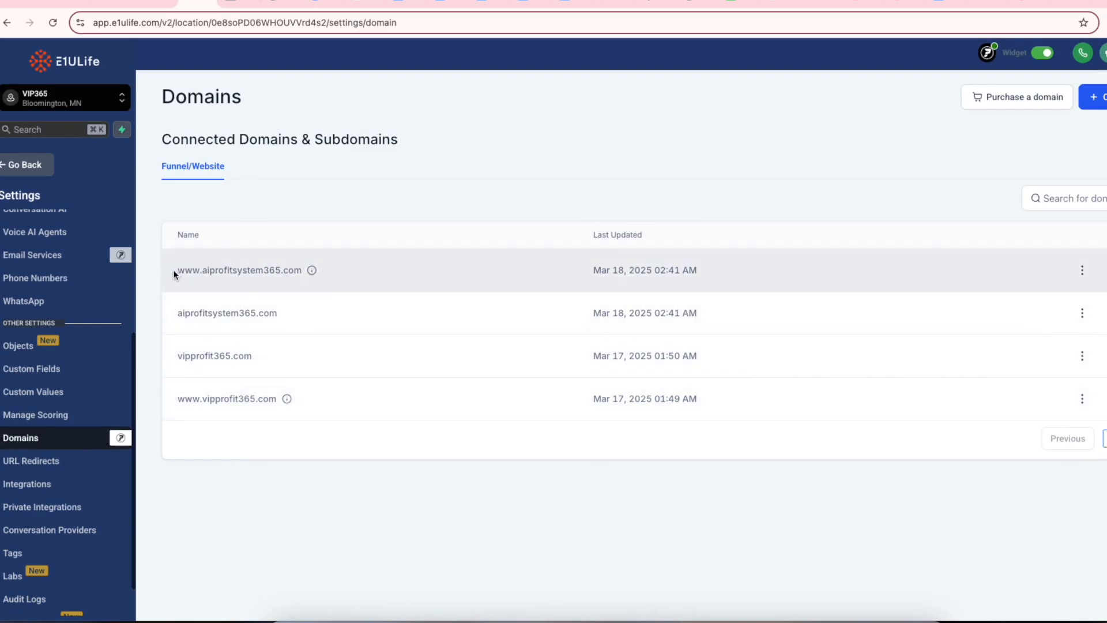
double_click(240, 270)
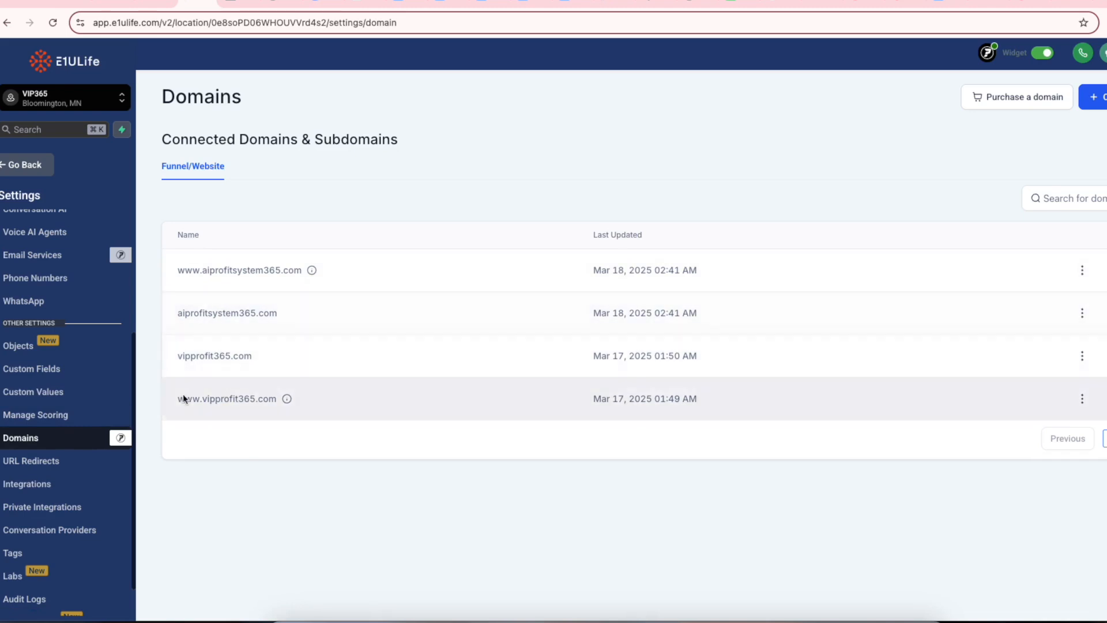
mouse_move(17, 168)
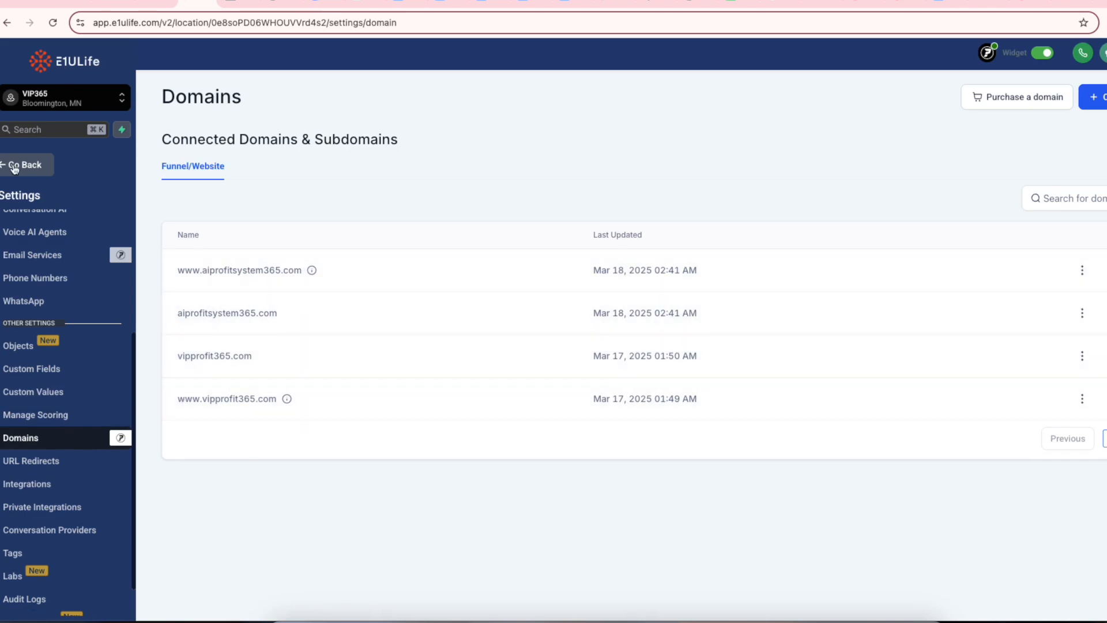
mouse_move(36, 399)
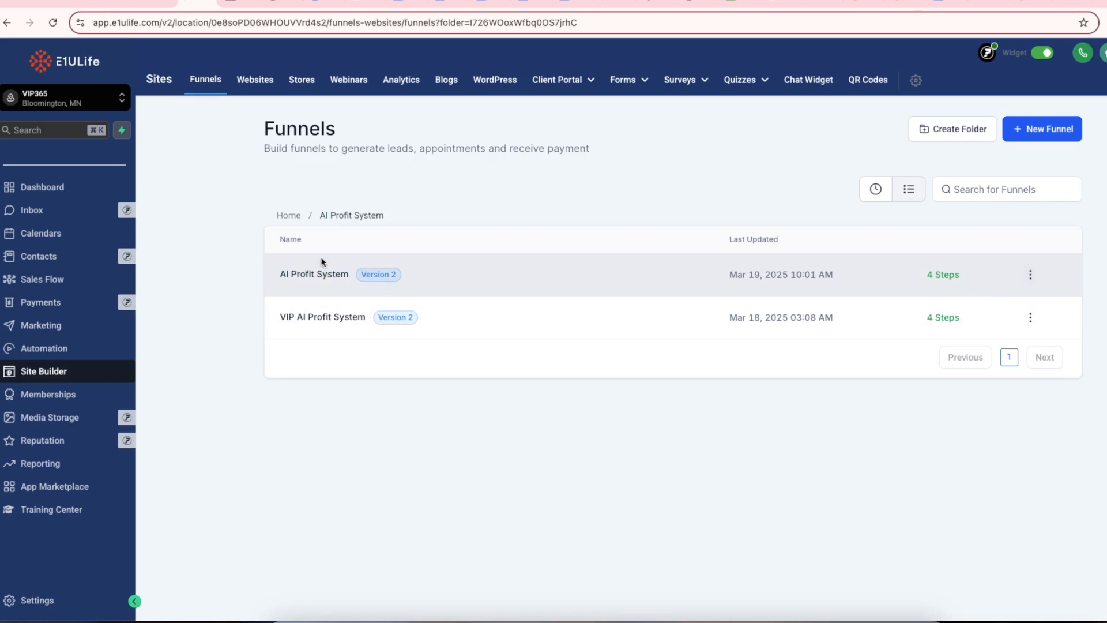
- Select the Get the System step within the AI Profit System funnel
left_click(314, 275)
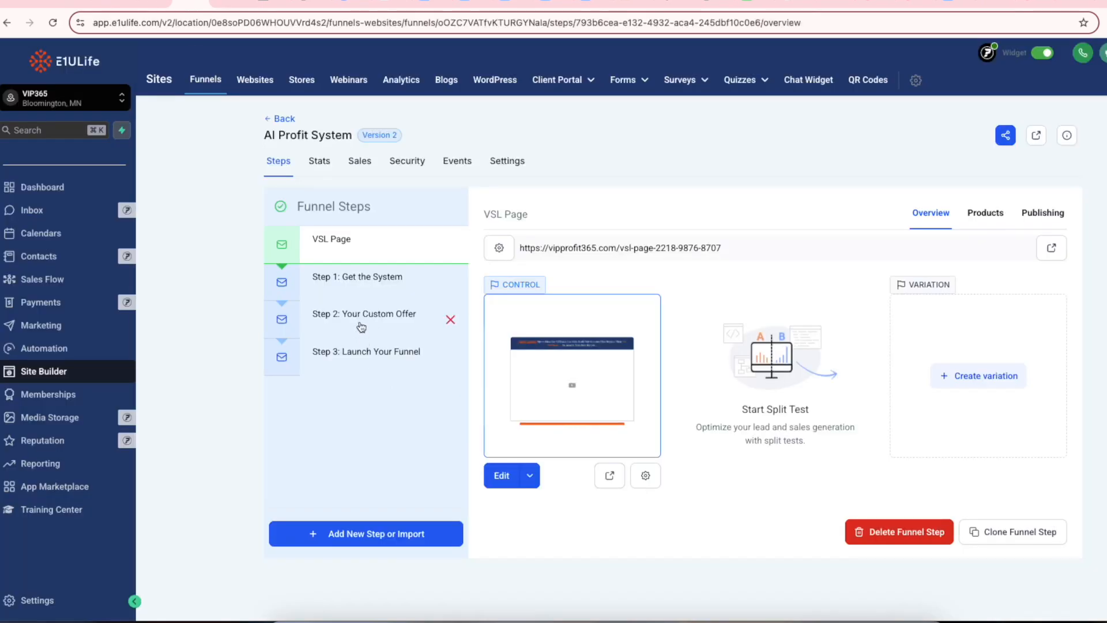
left_click(358, 276)
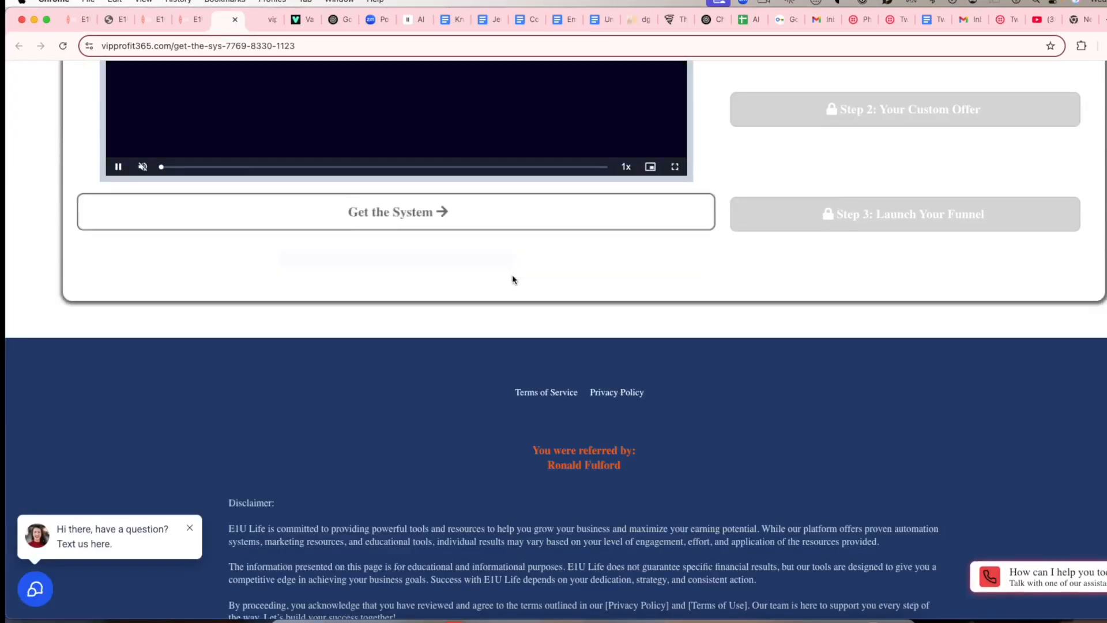
- Scroll the live Get the System page from the intro video down to the footer disclaimer
scroll("up", 3)
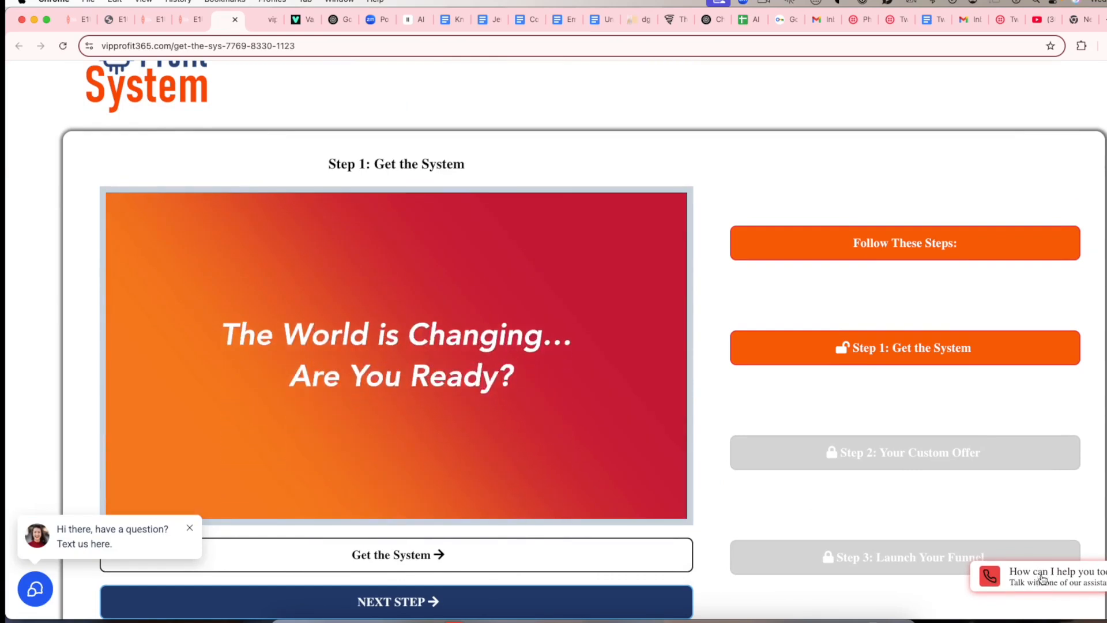
scroll("down", 3)
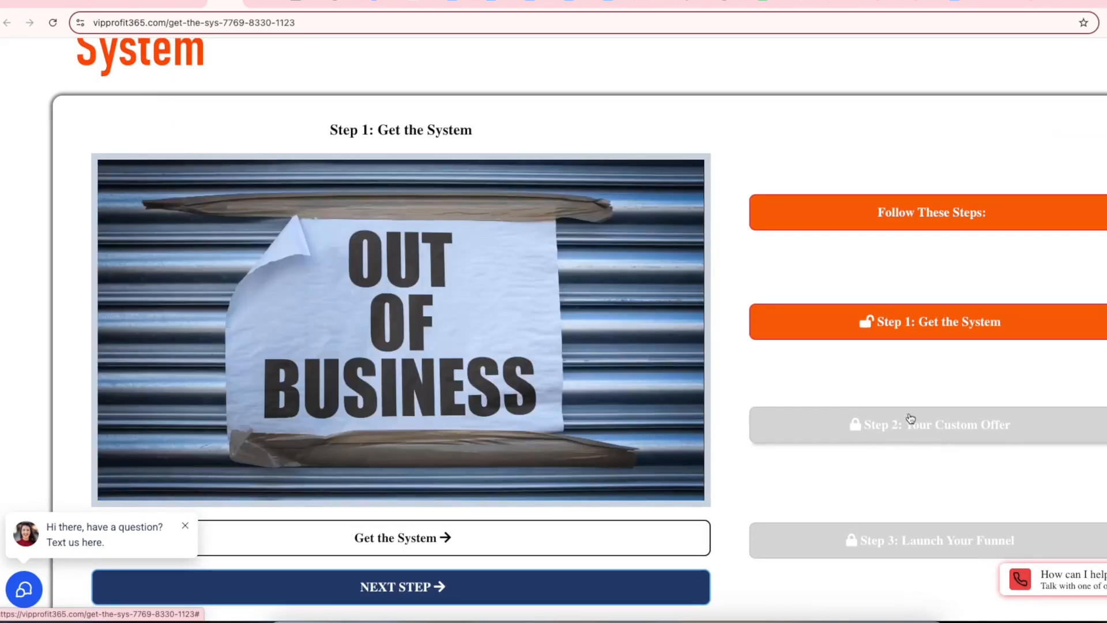
scroll("down", 3)
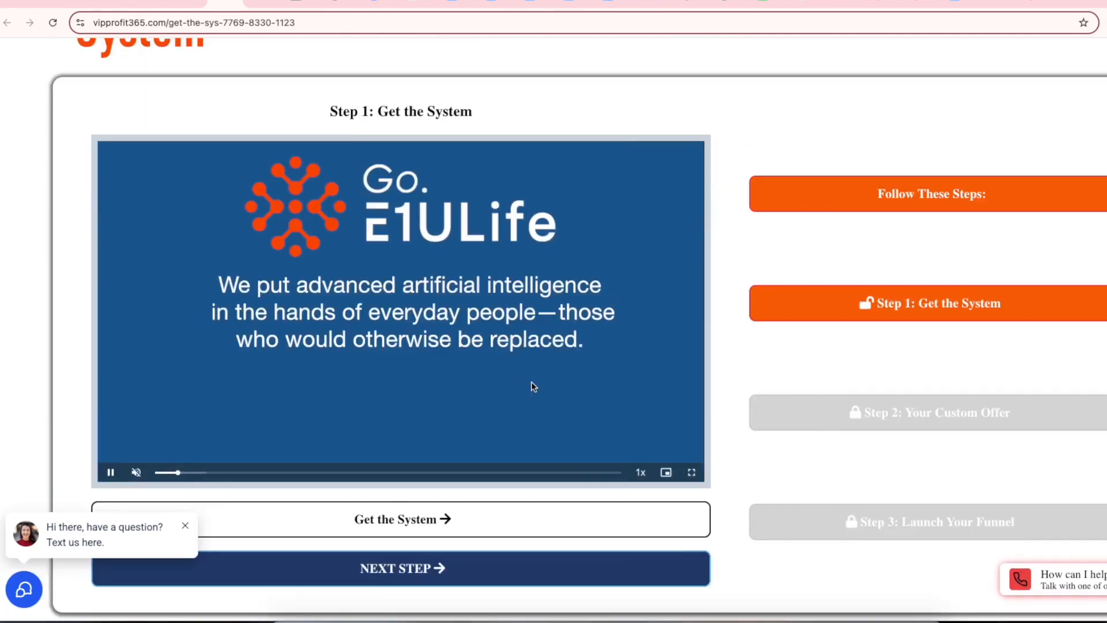
mouse_move(517, 360)
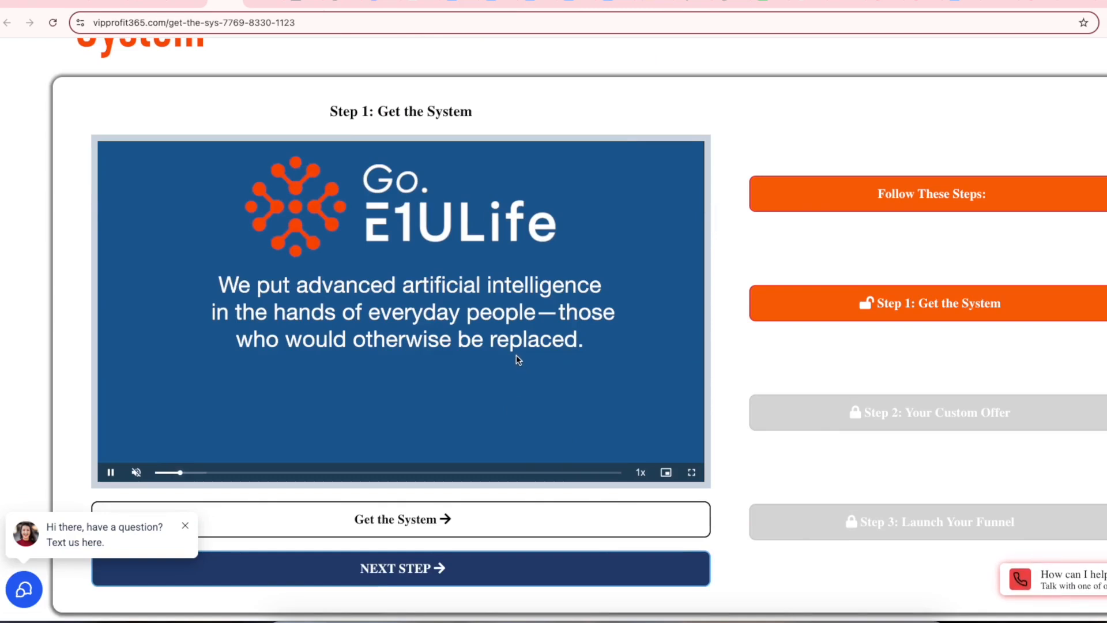
mouse_move(115, 175)
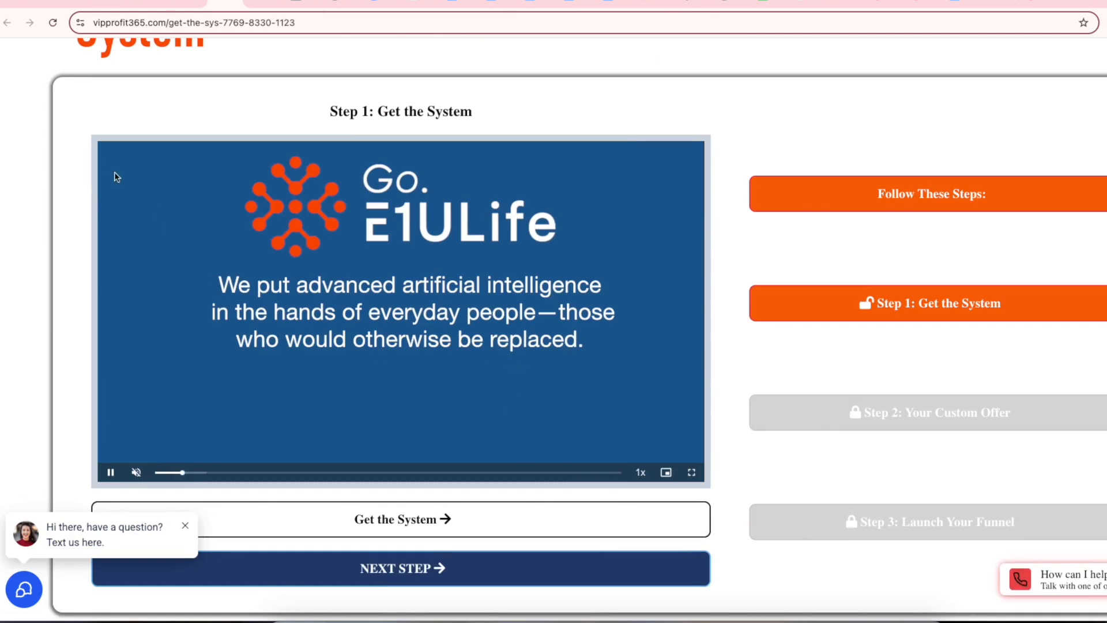
mouse_move(38, 127)
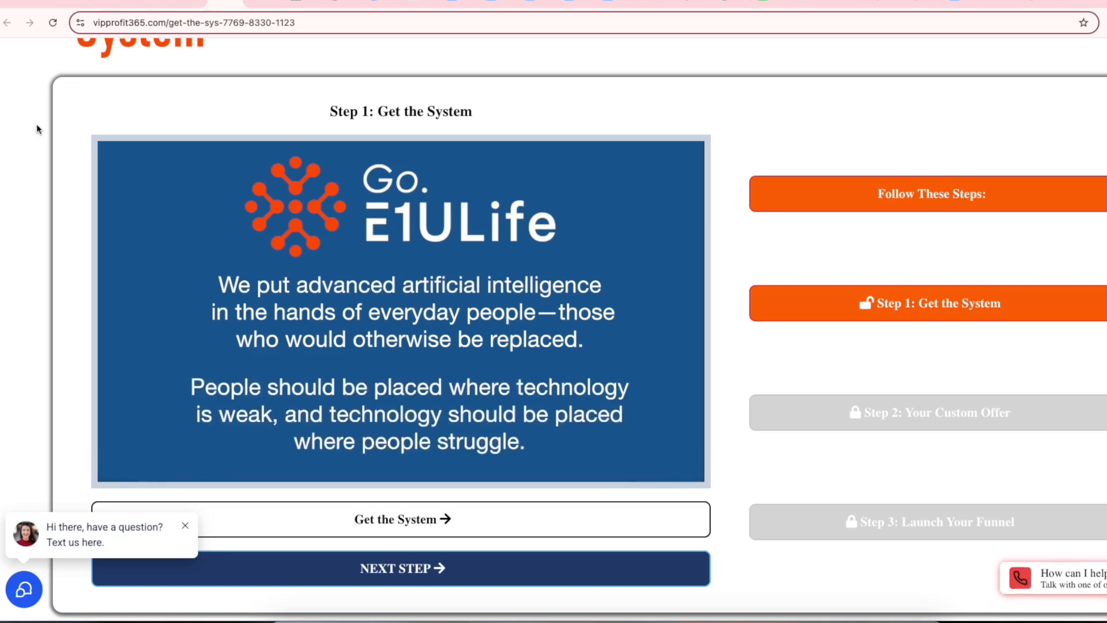
mouse_move(113, 94)
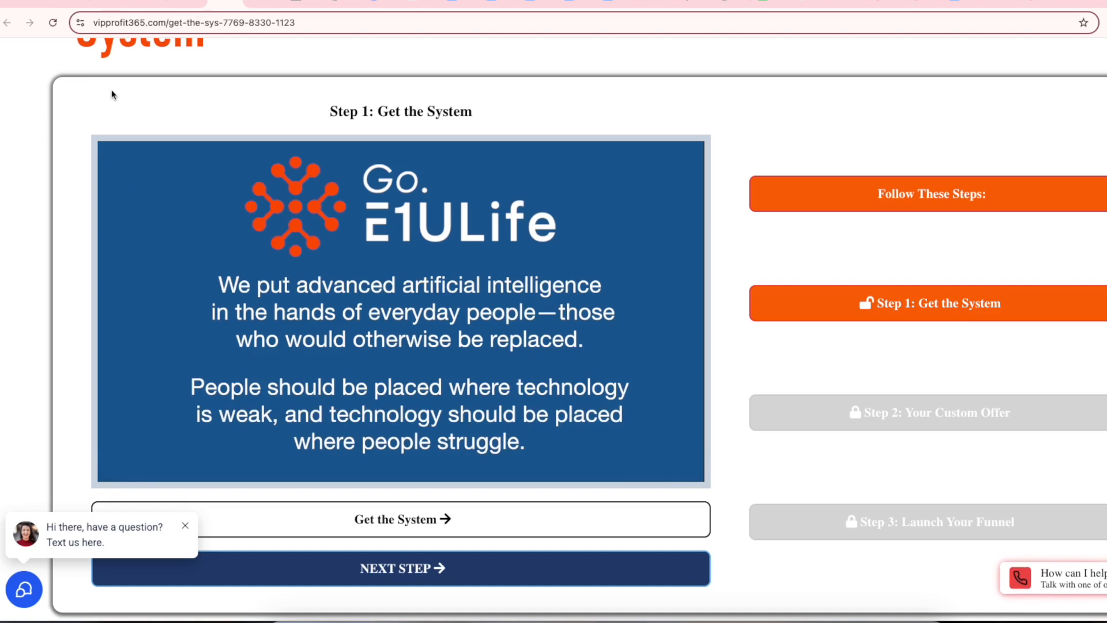
scroll("down", 3)
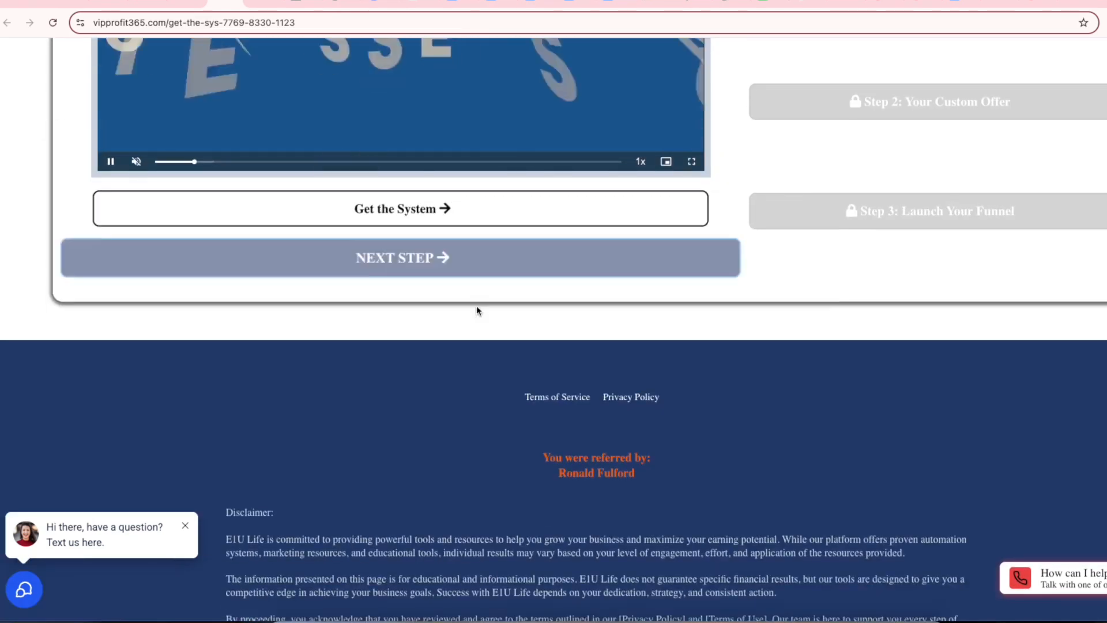